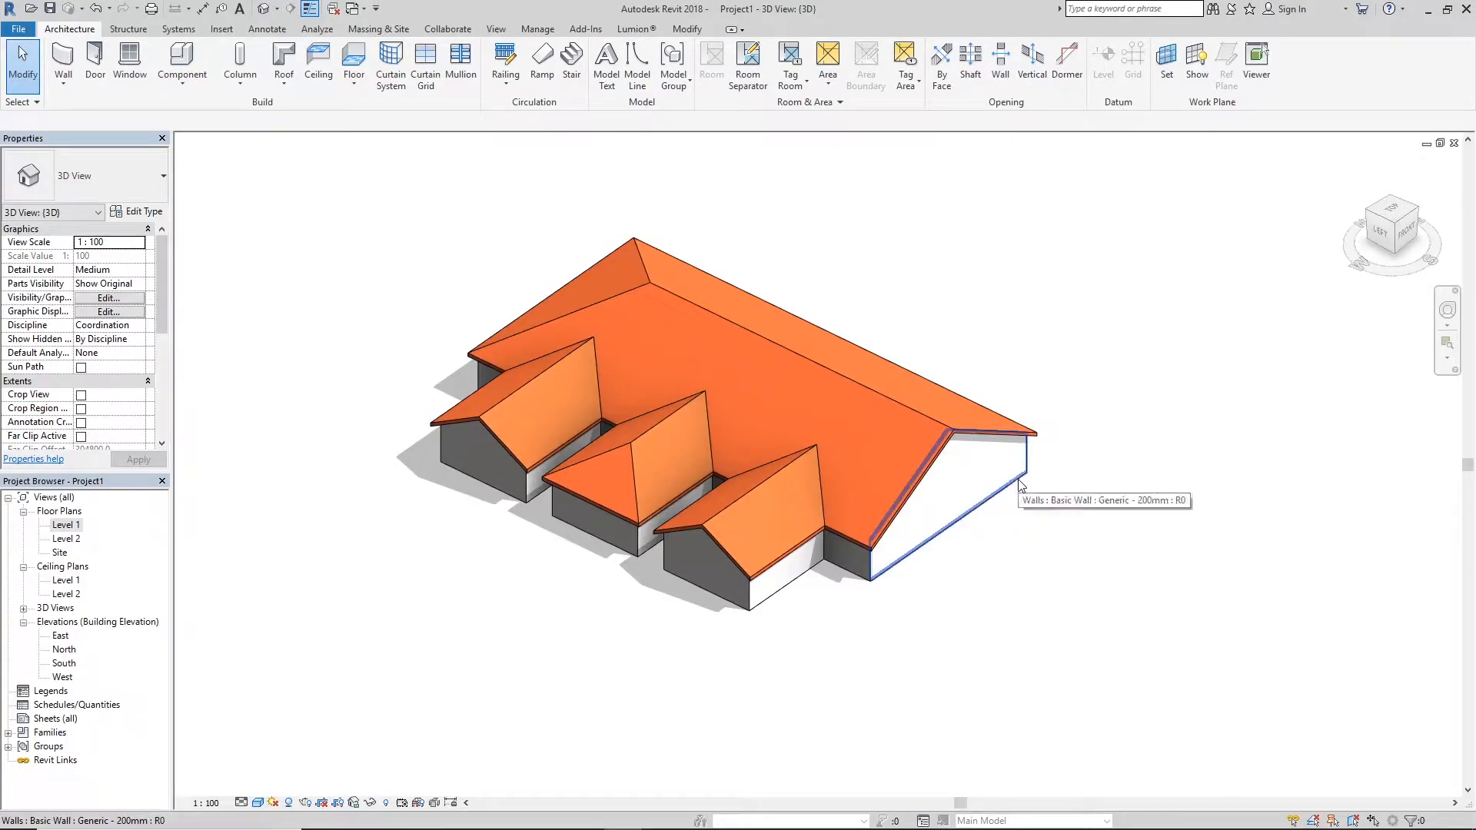
pyautogui.moveTo(1039, 478)
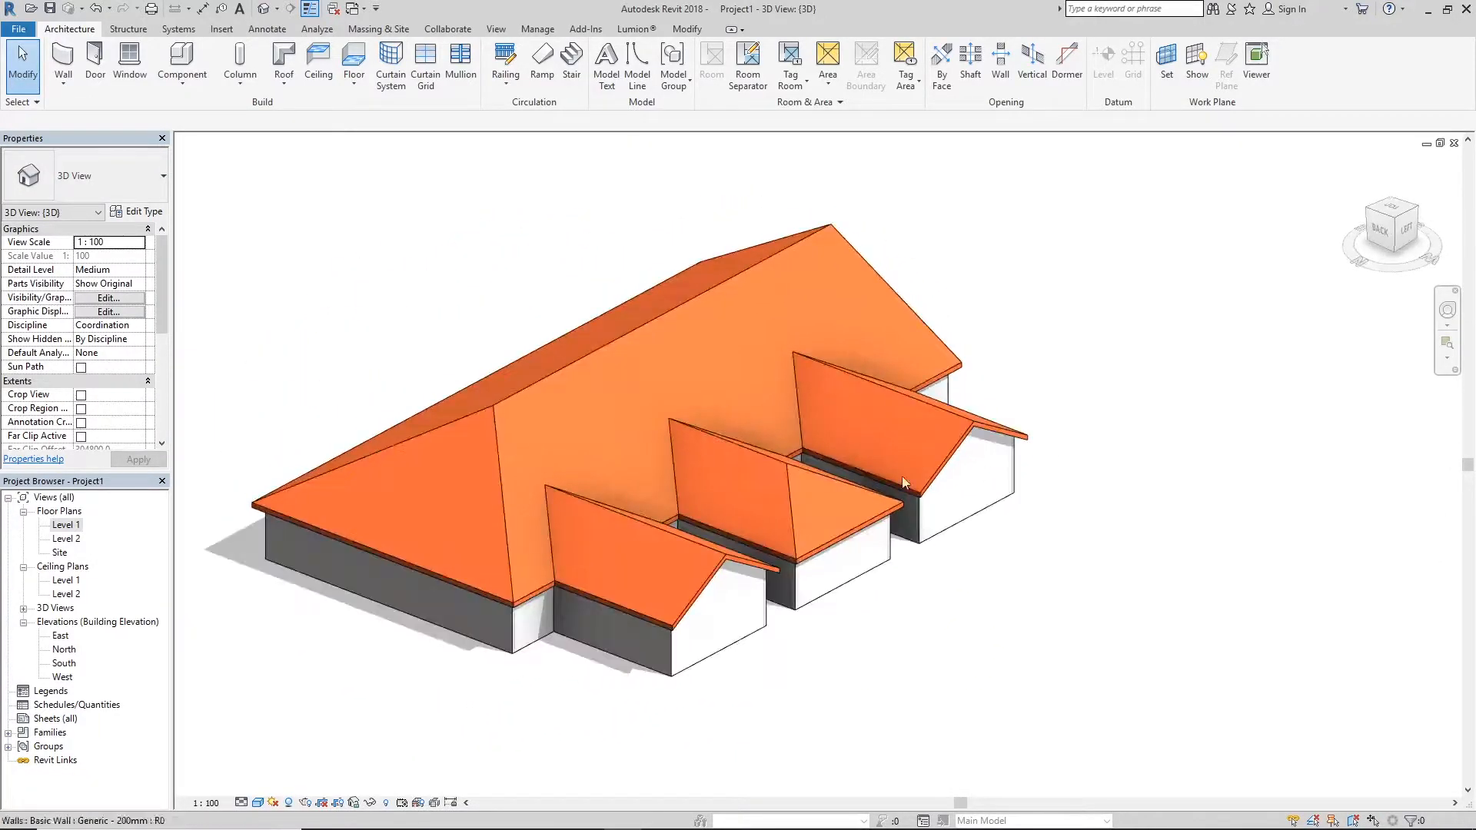
# Step: Undo the existing roof so the 3D view shows only the bare house walls
pyautogui.click(838, 468)
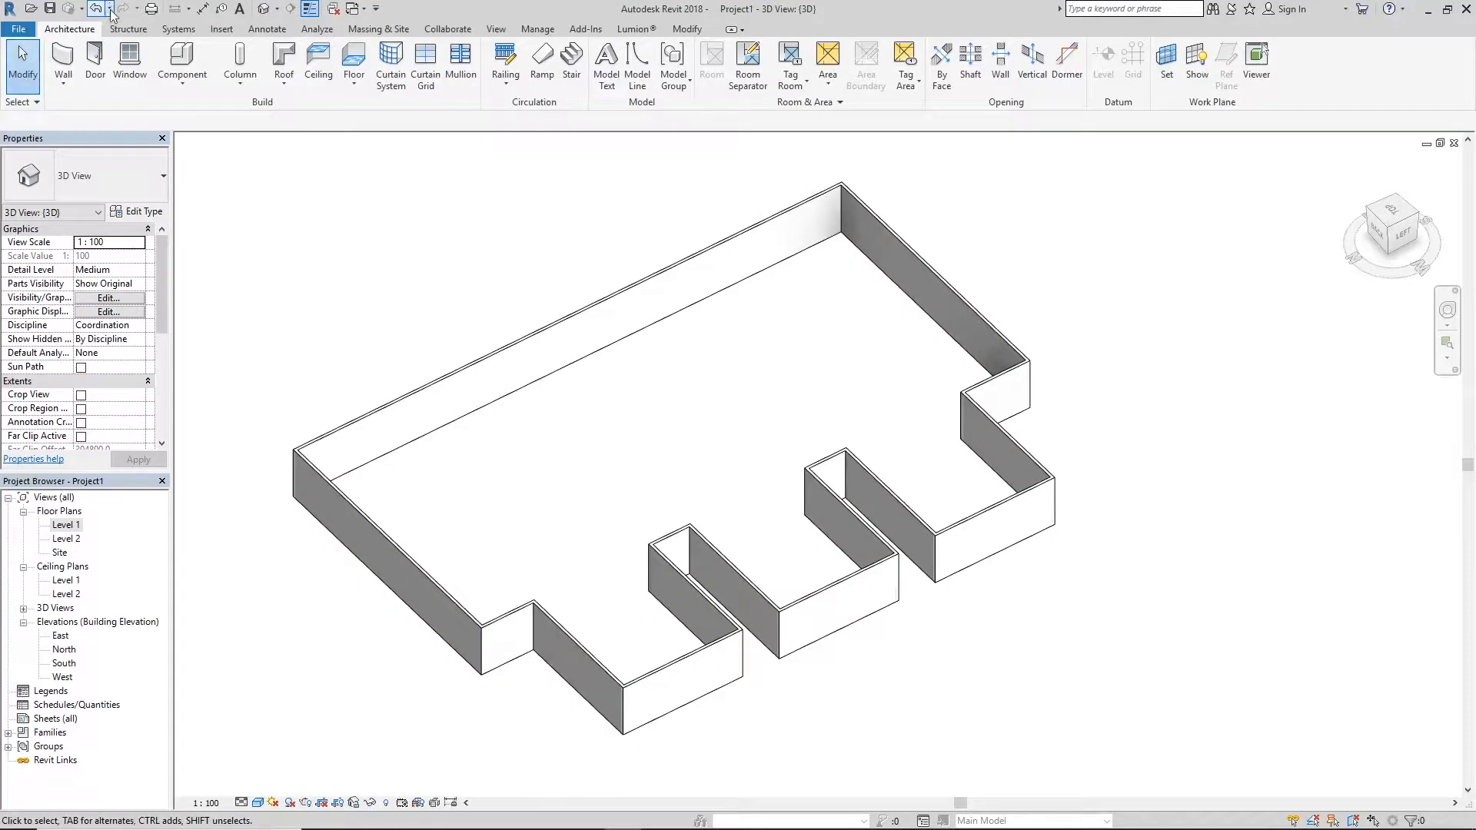
# Step: Undo another earlier change and begin a Roof by Footprint sketch on Level 2
pyautogui.click(951, 339)
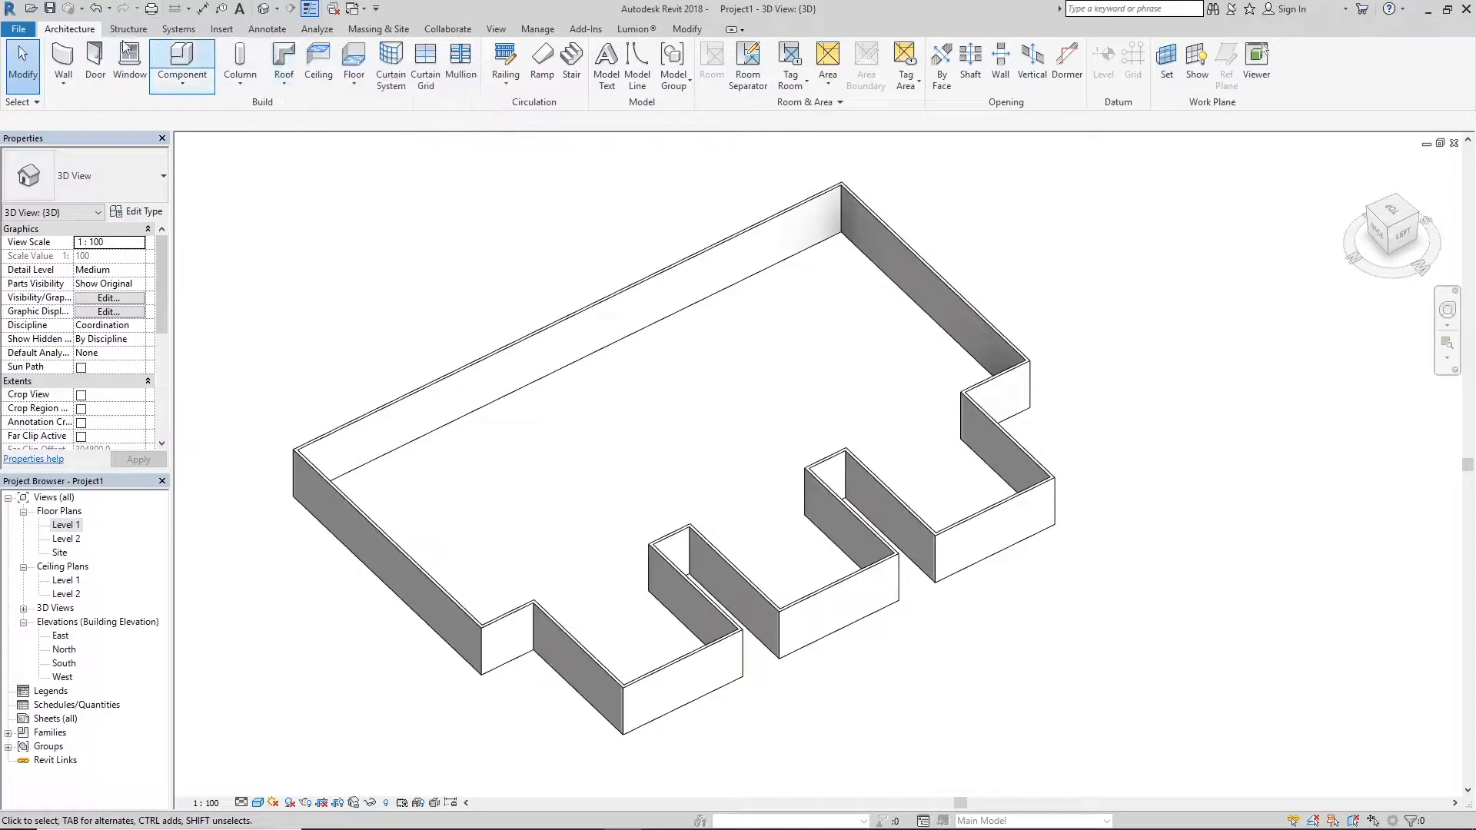
pyautogui.click(284, 66)
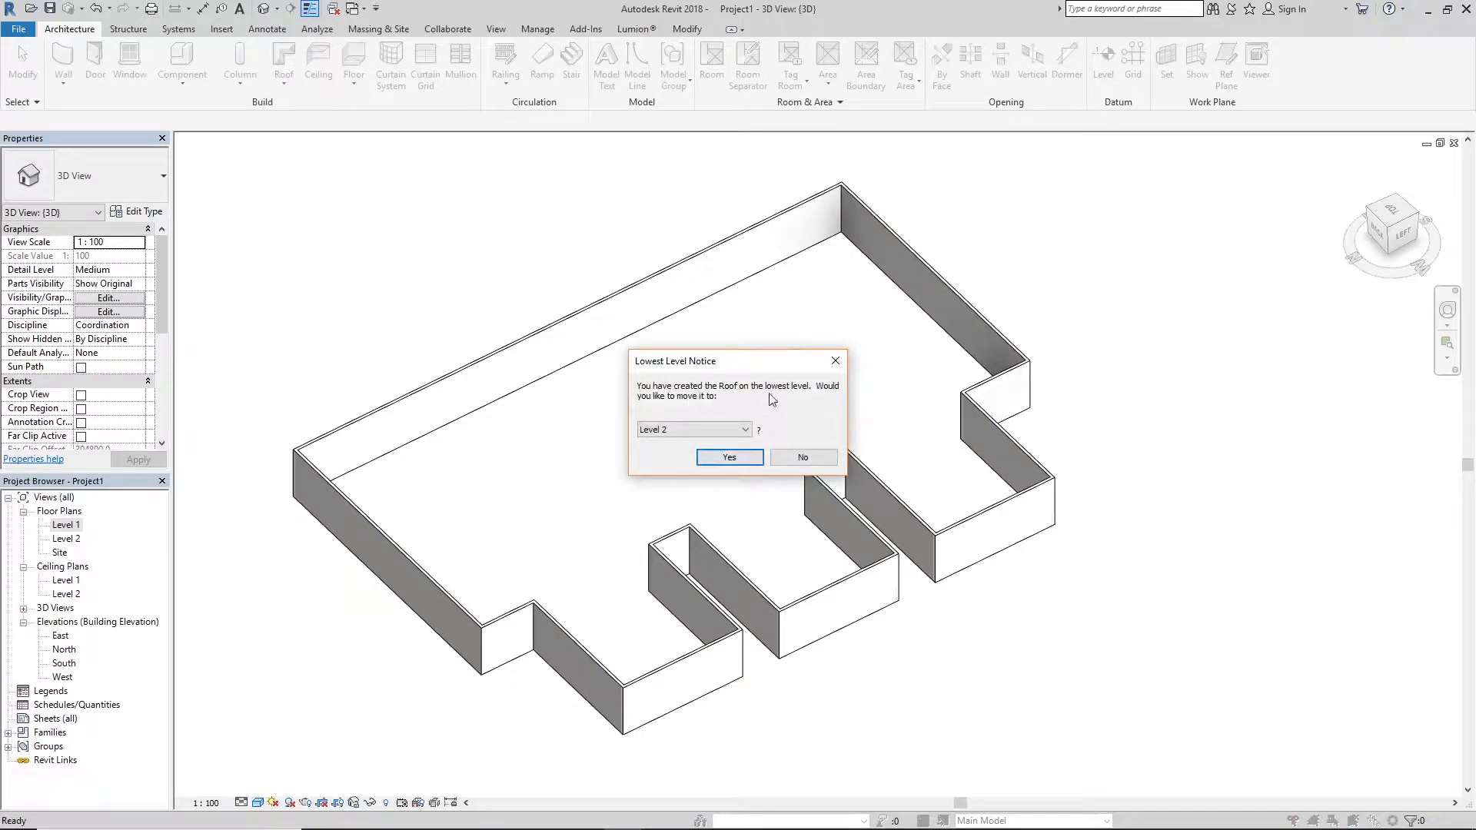
pyautogui.click(728, 457)
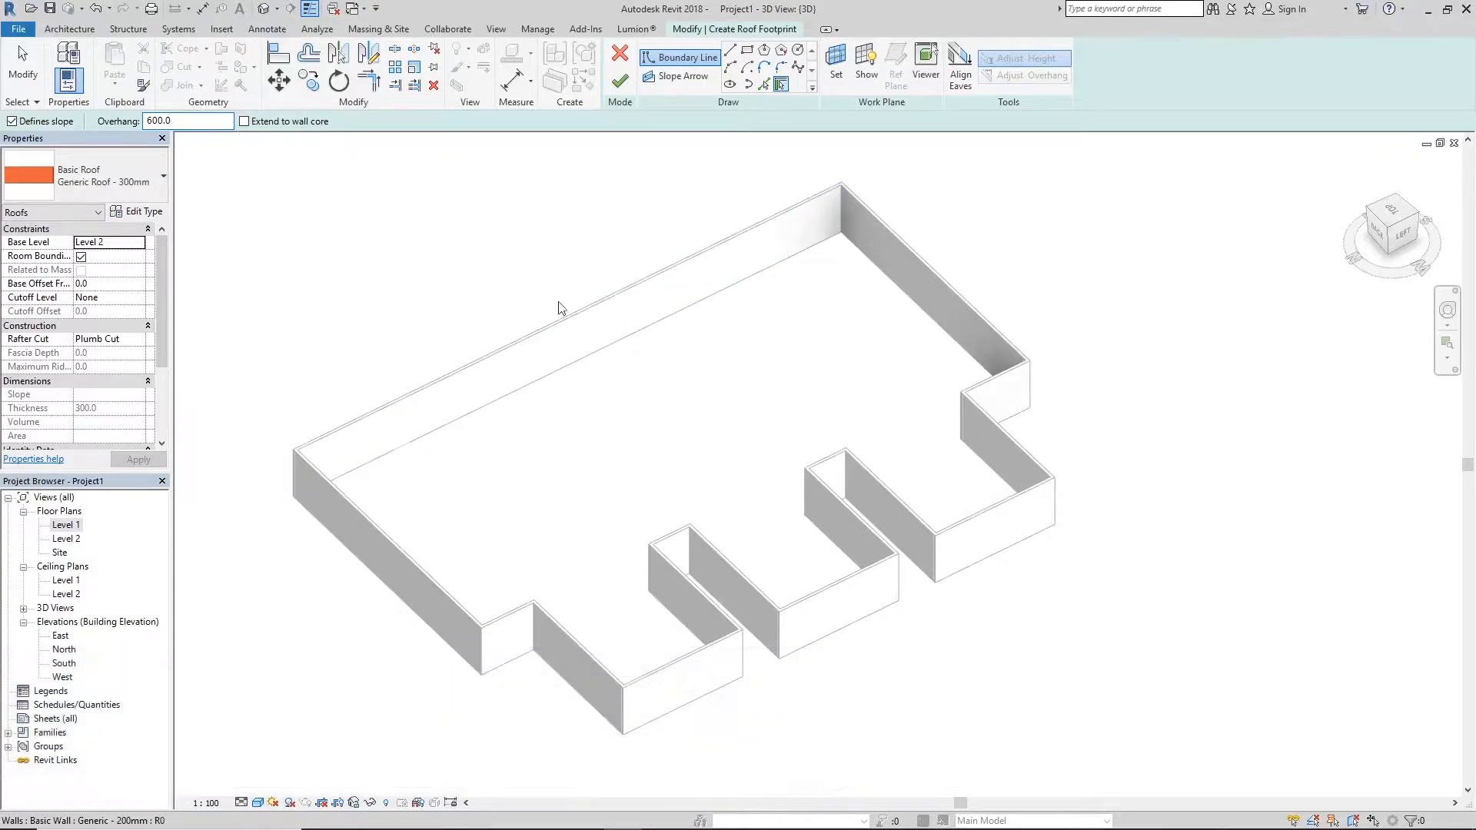
# Step: Pick the walls as sloping 600 mm overhang edges and finish the 30° hipped roof
pyautogui.click(780, 85)
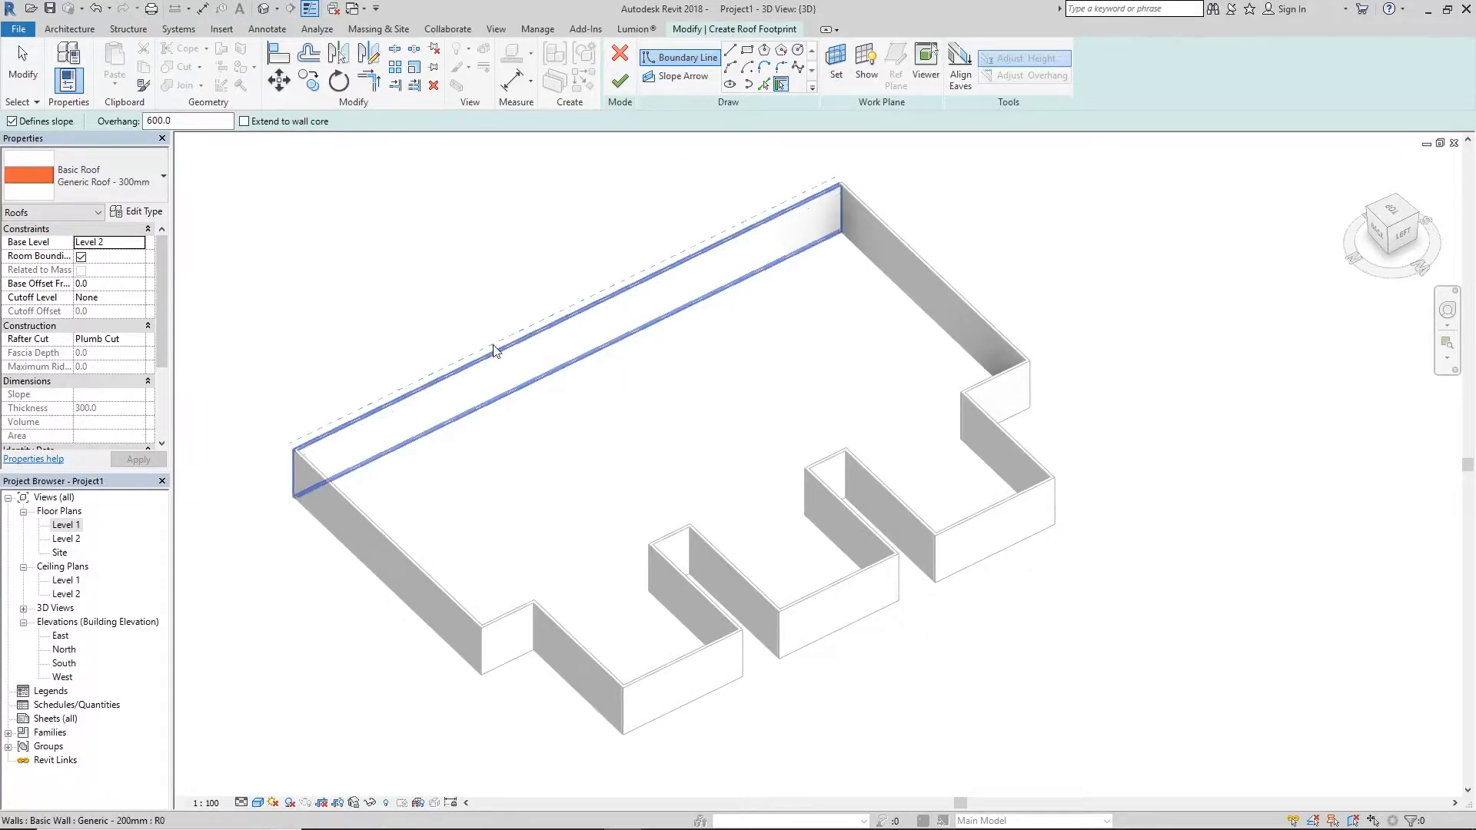
pyautogui.moveTo(494, 353)
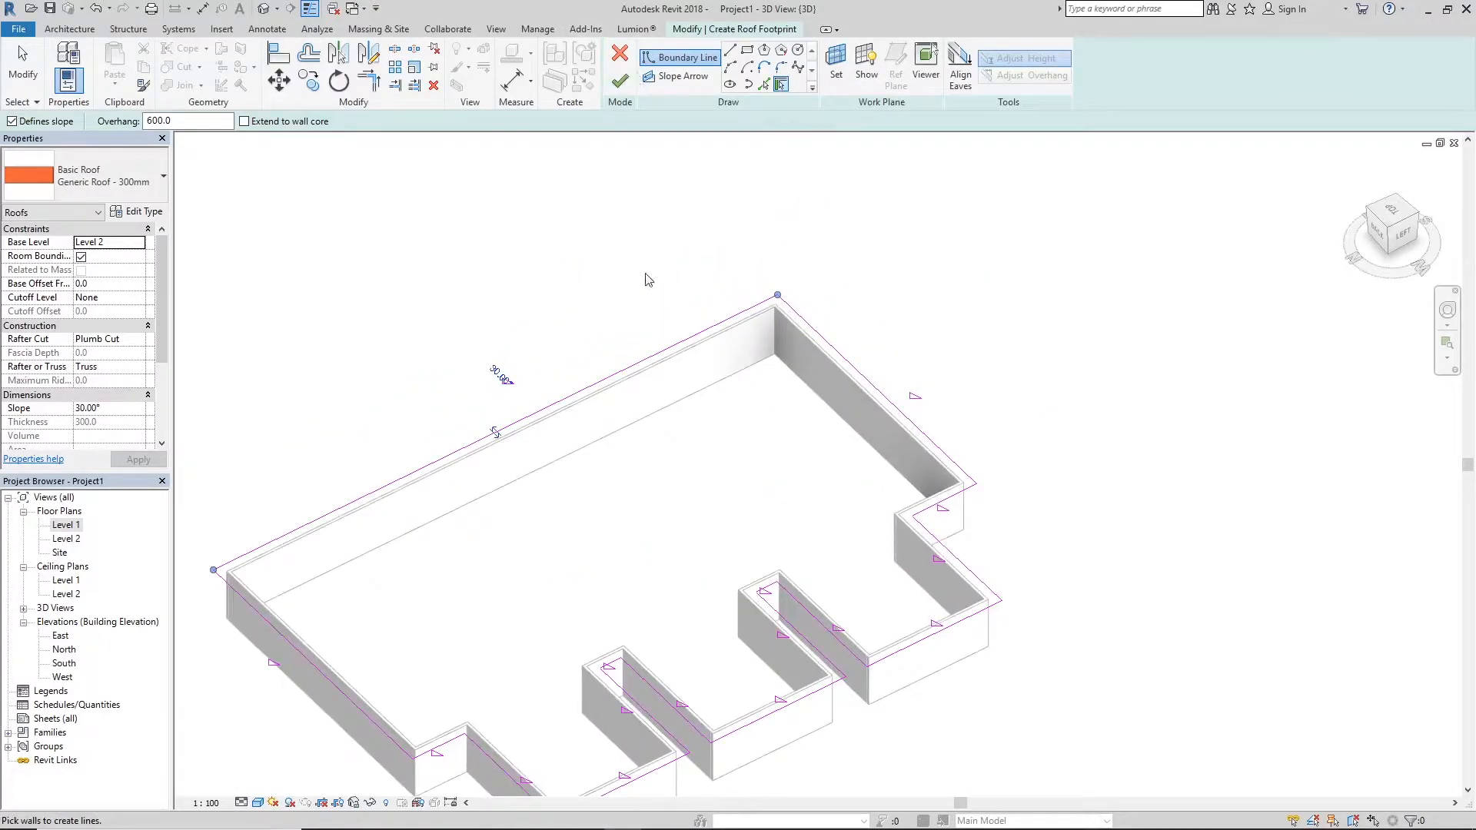
pyautogui.click(620, 55)
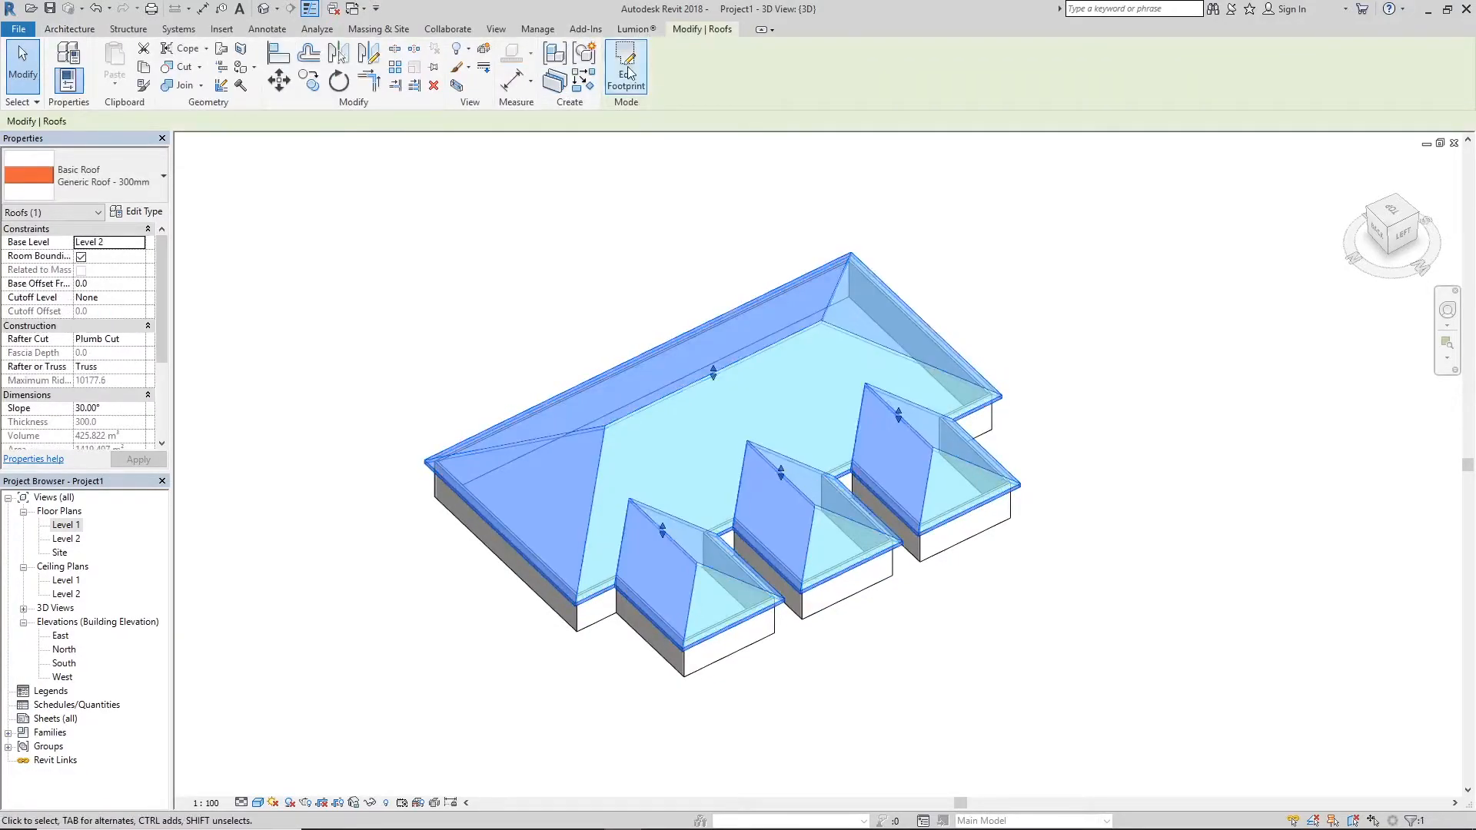
# Step: Uncheck Defines Slope on the wing fronts and main roof's left end to make gables
pyautogui.click(625, 66)
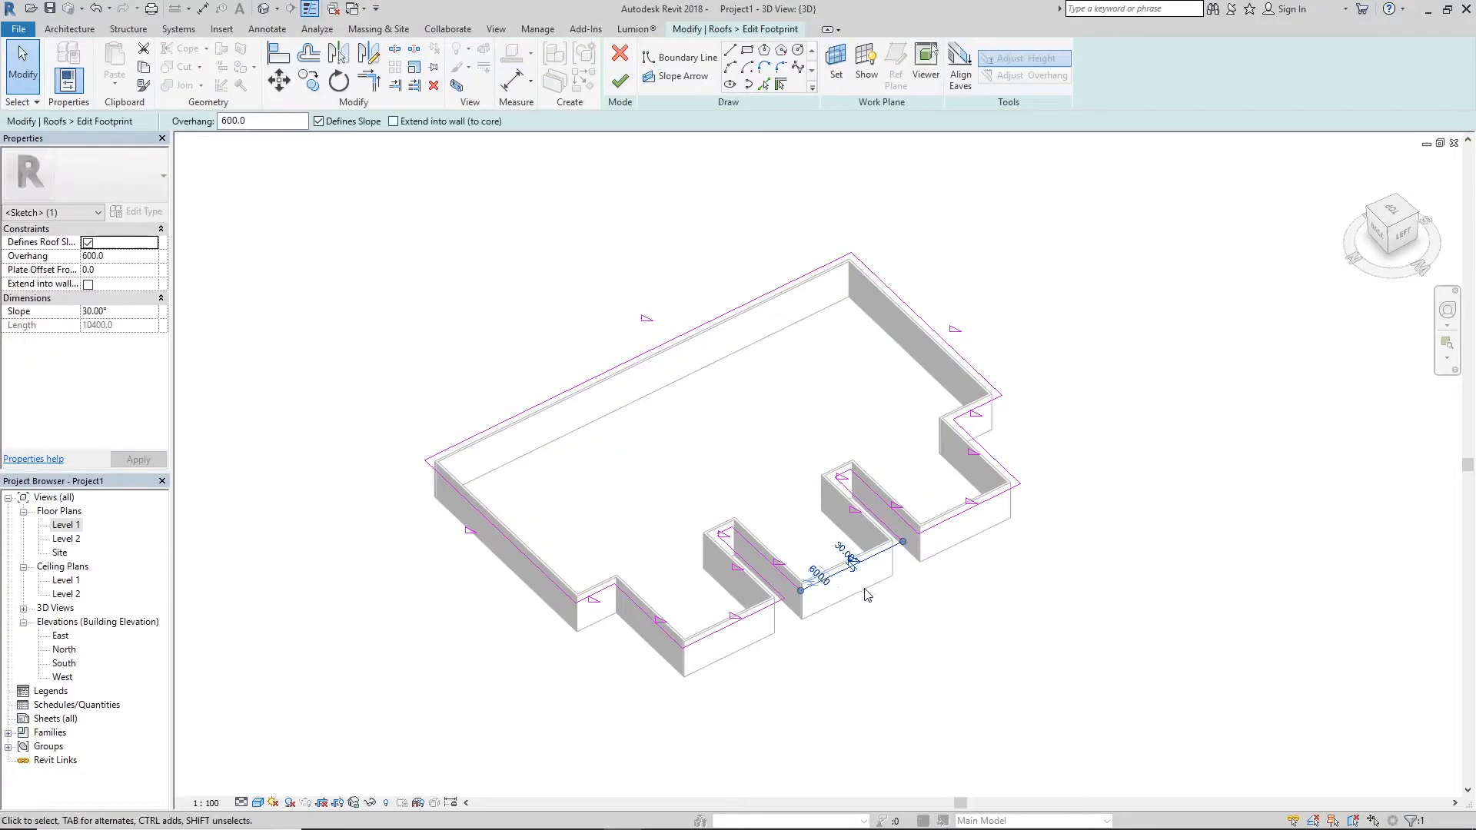
pyautogui.moveTo(320, 121)
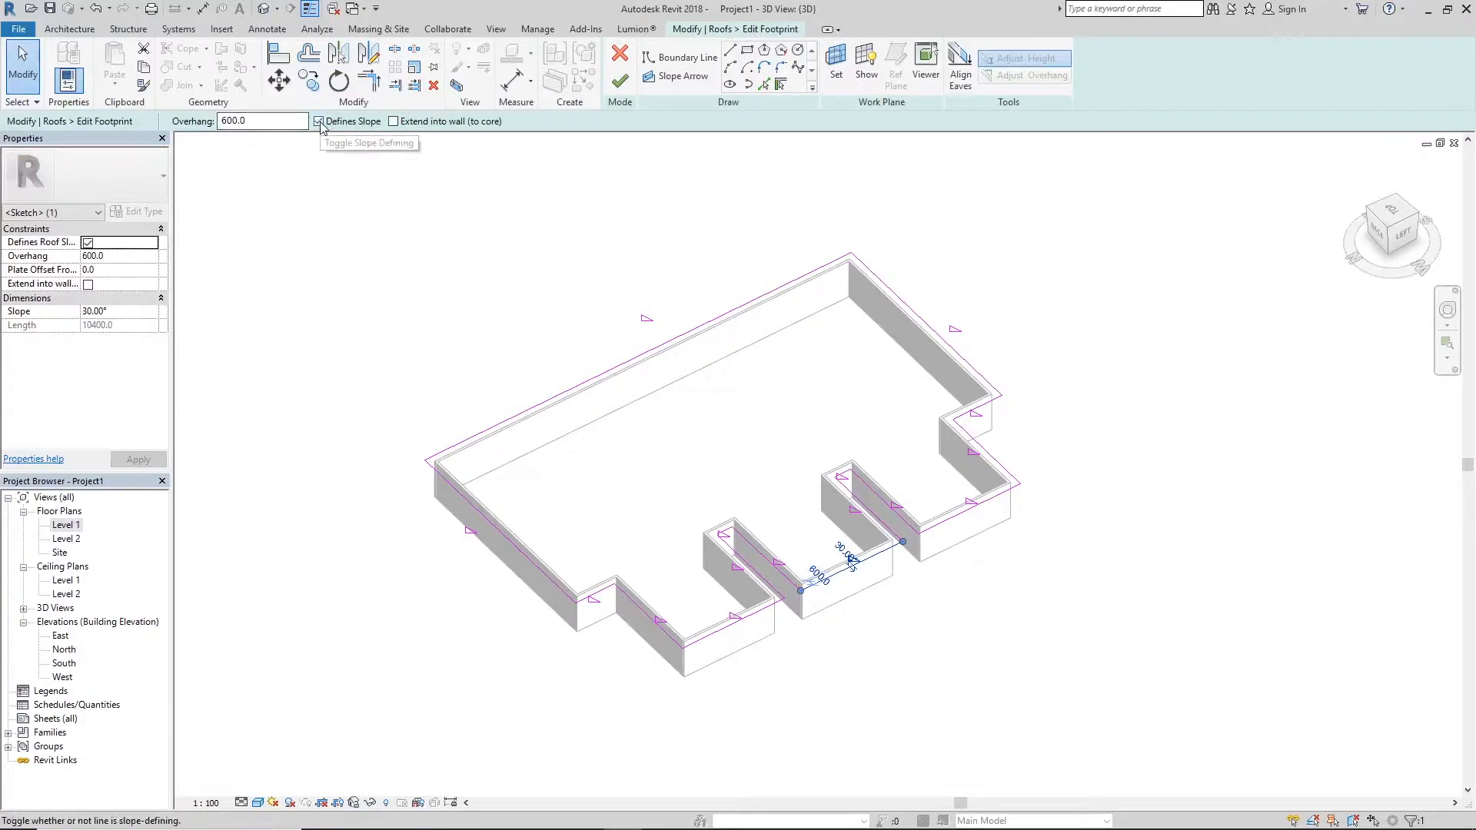
pyautogui.click(318, 121)
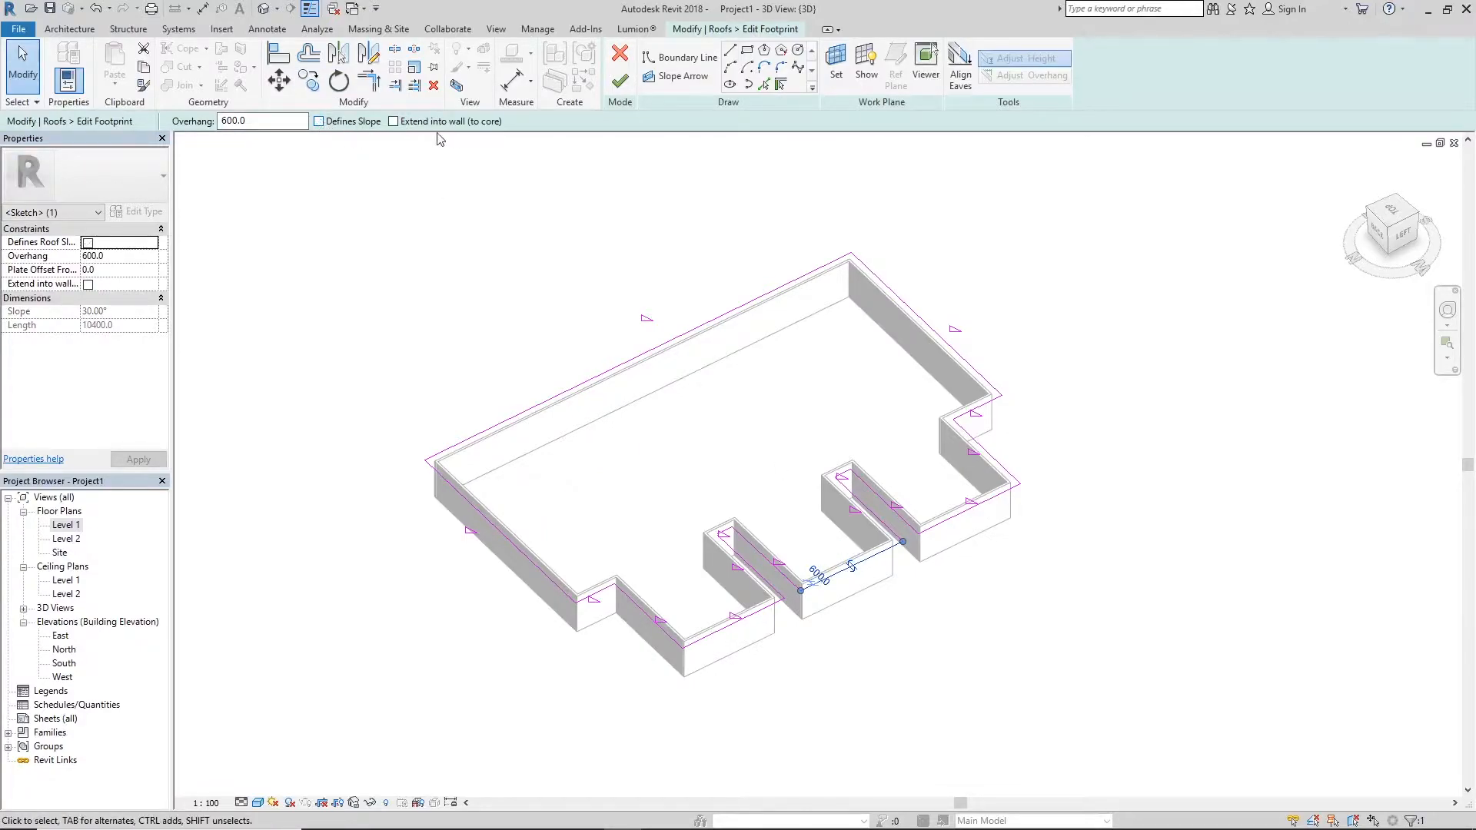
pyautogui.moveTo(255, 194)
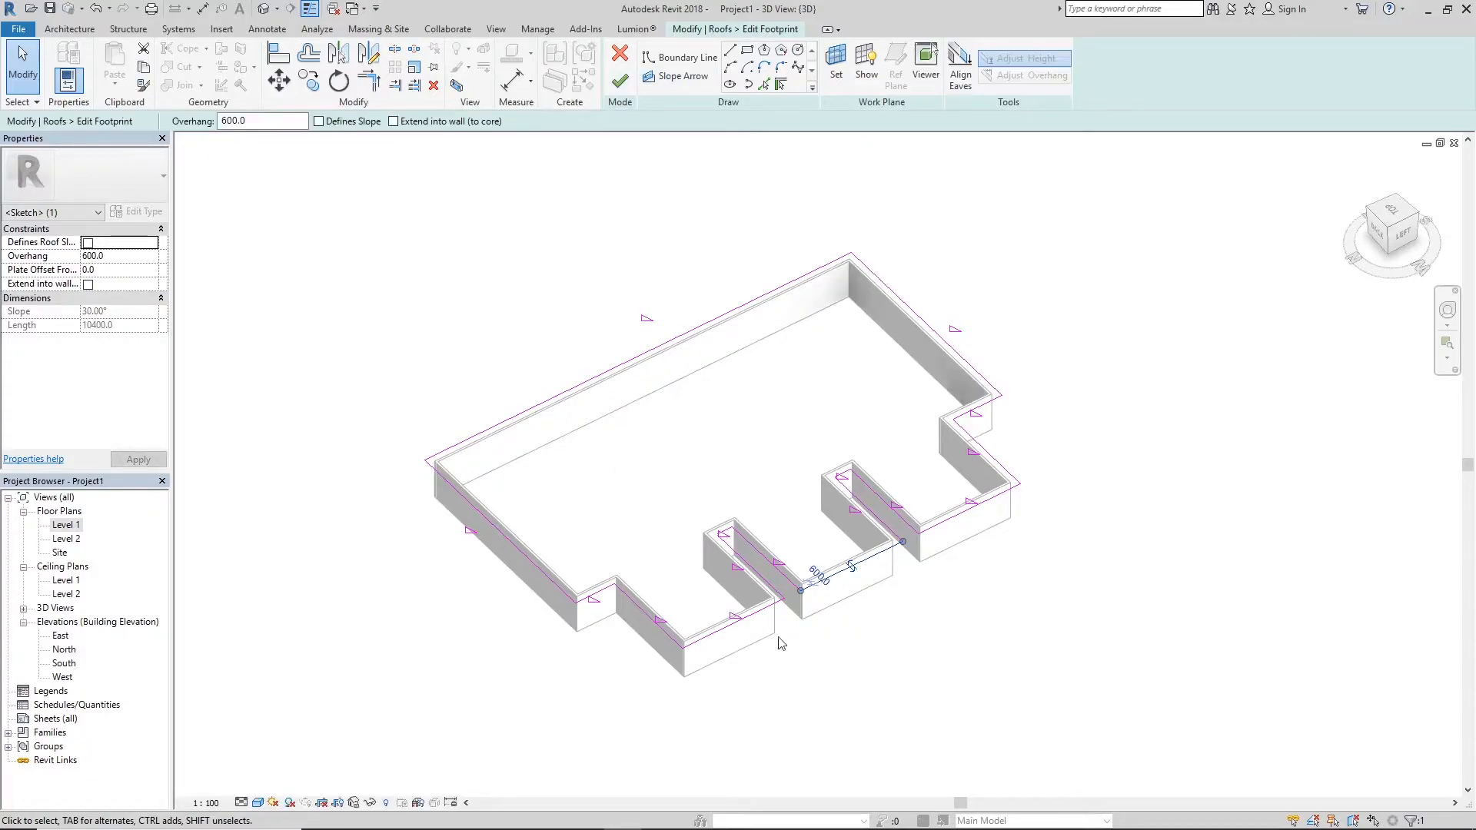
pyautogui.click(700, 258)
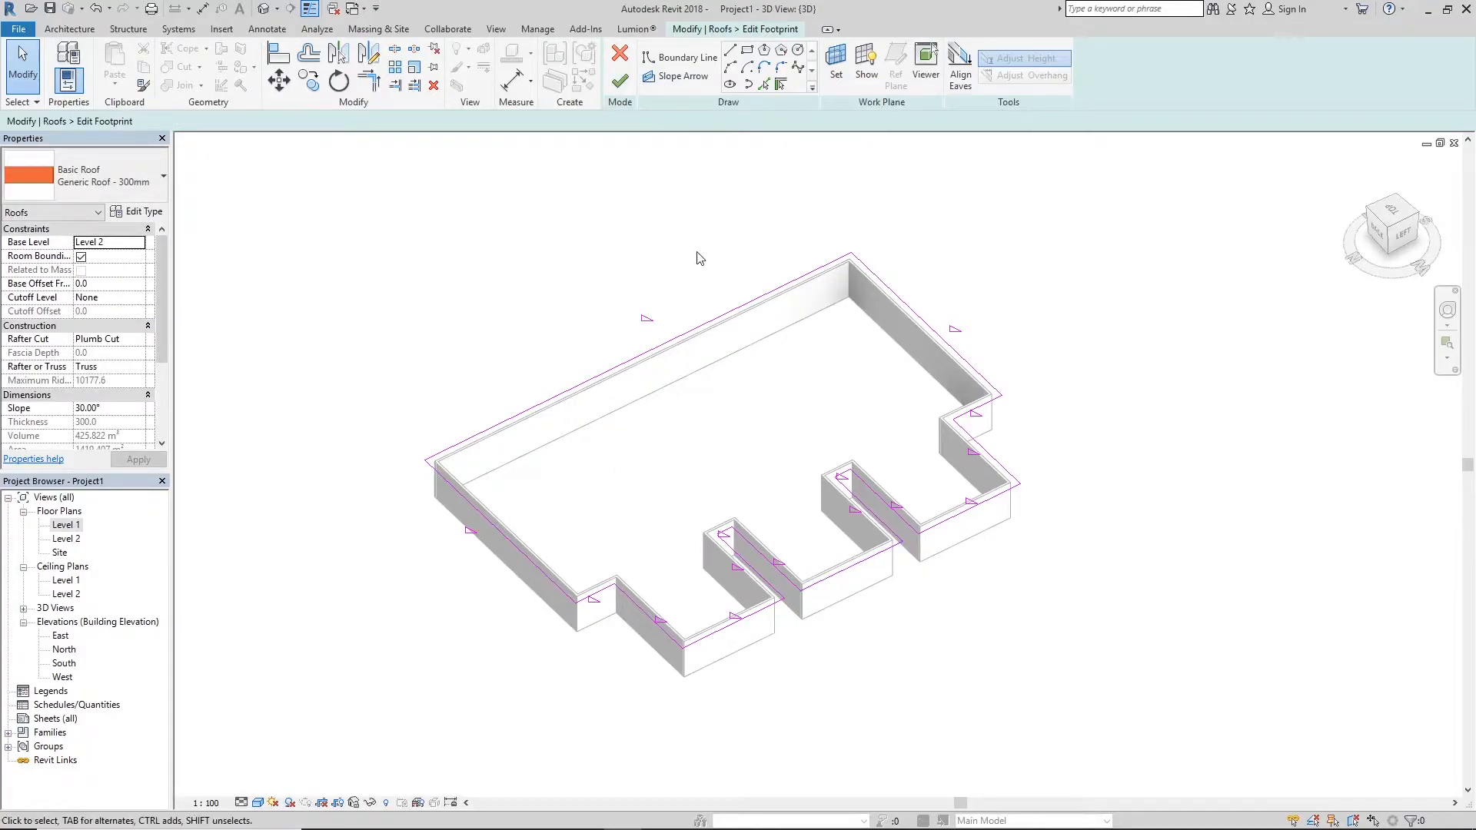
pyautogui.click(499, 508)
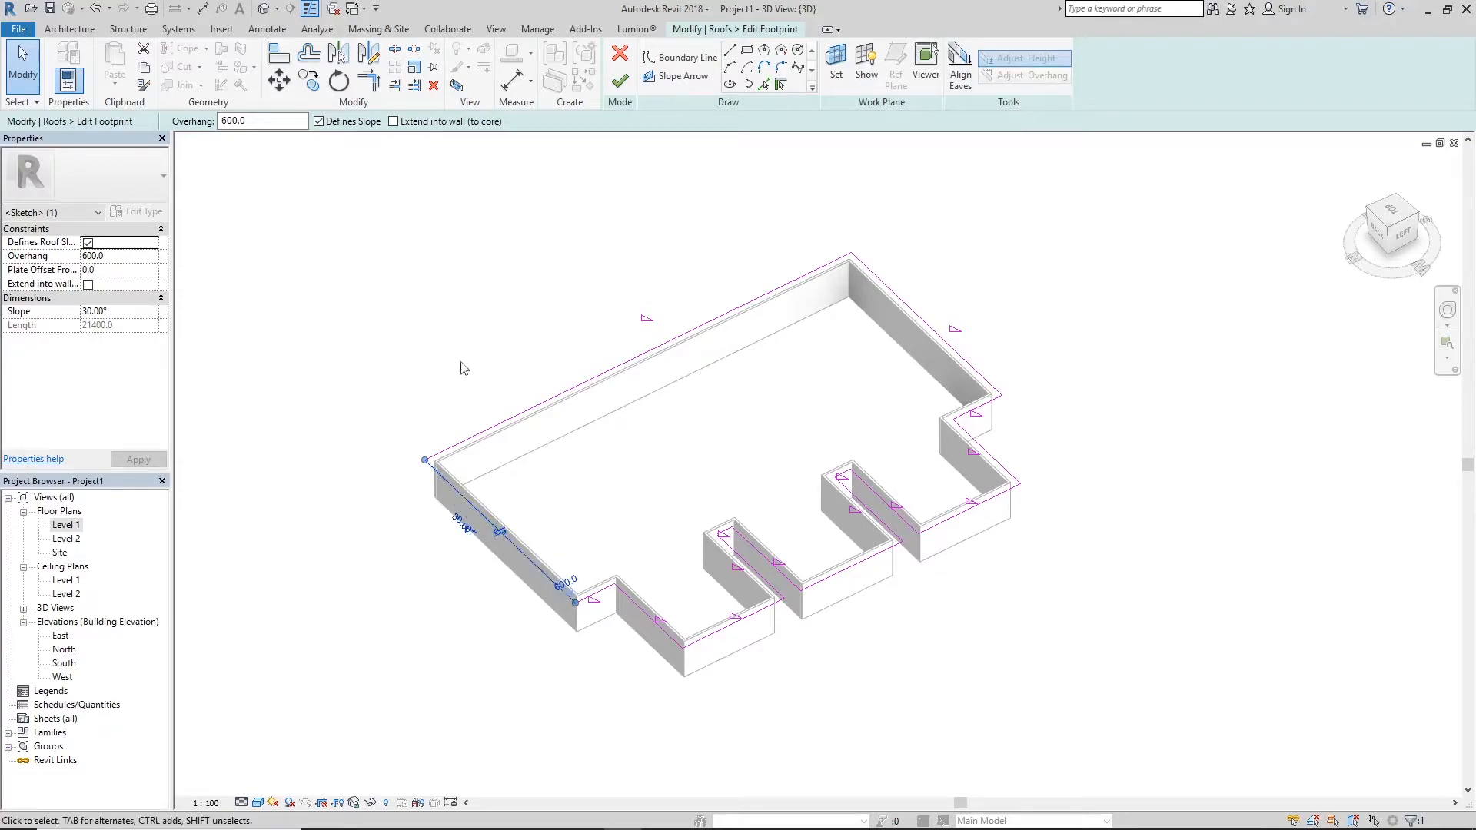
pyautogui.click(320, 120)
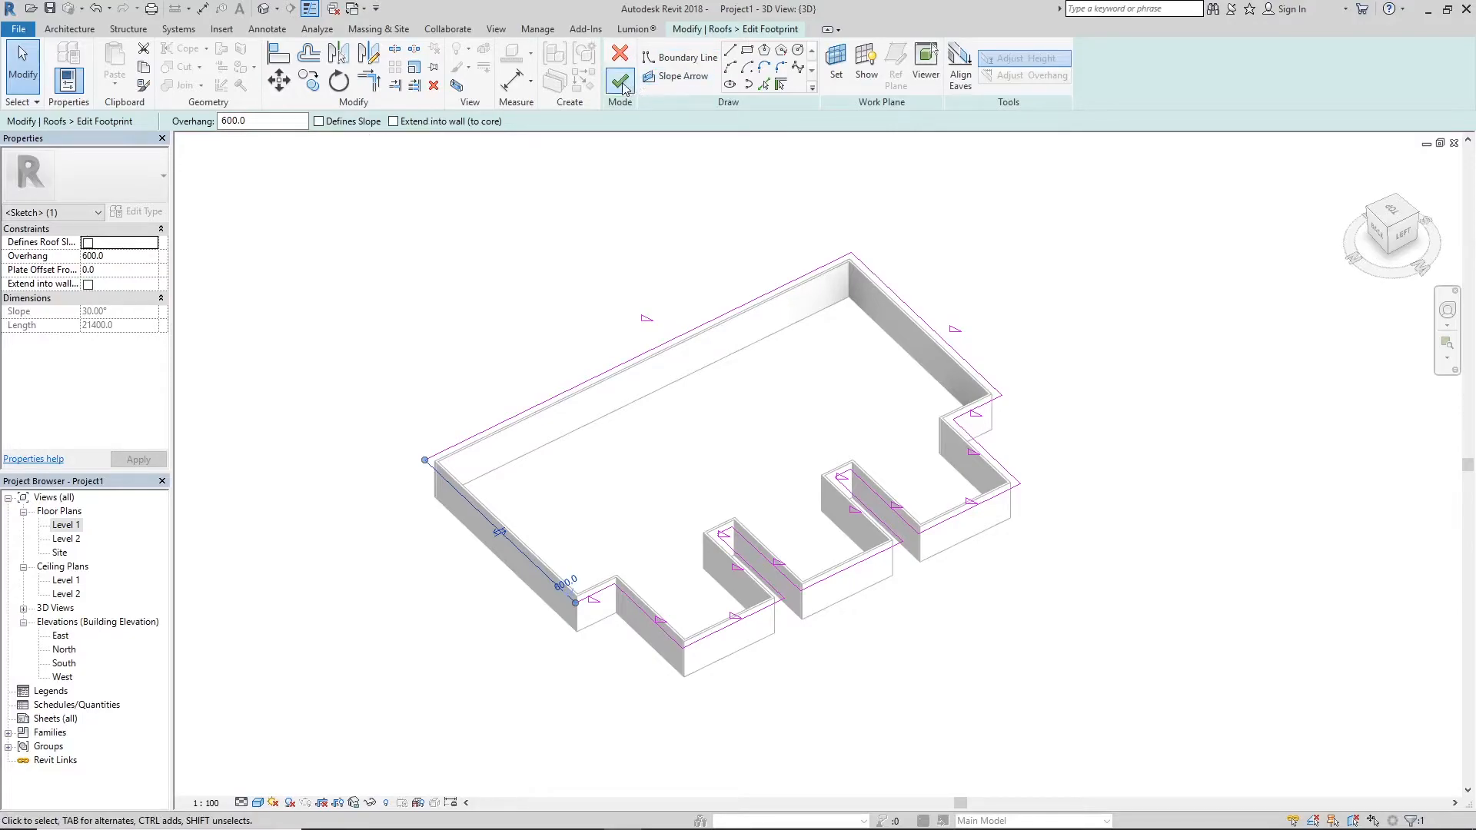
pyautogui.click(620, 79)
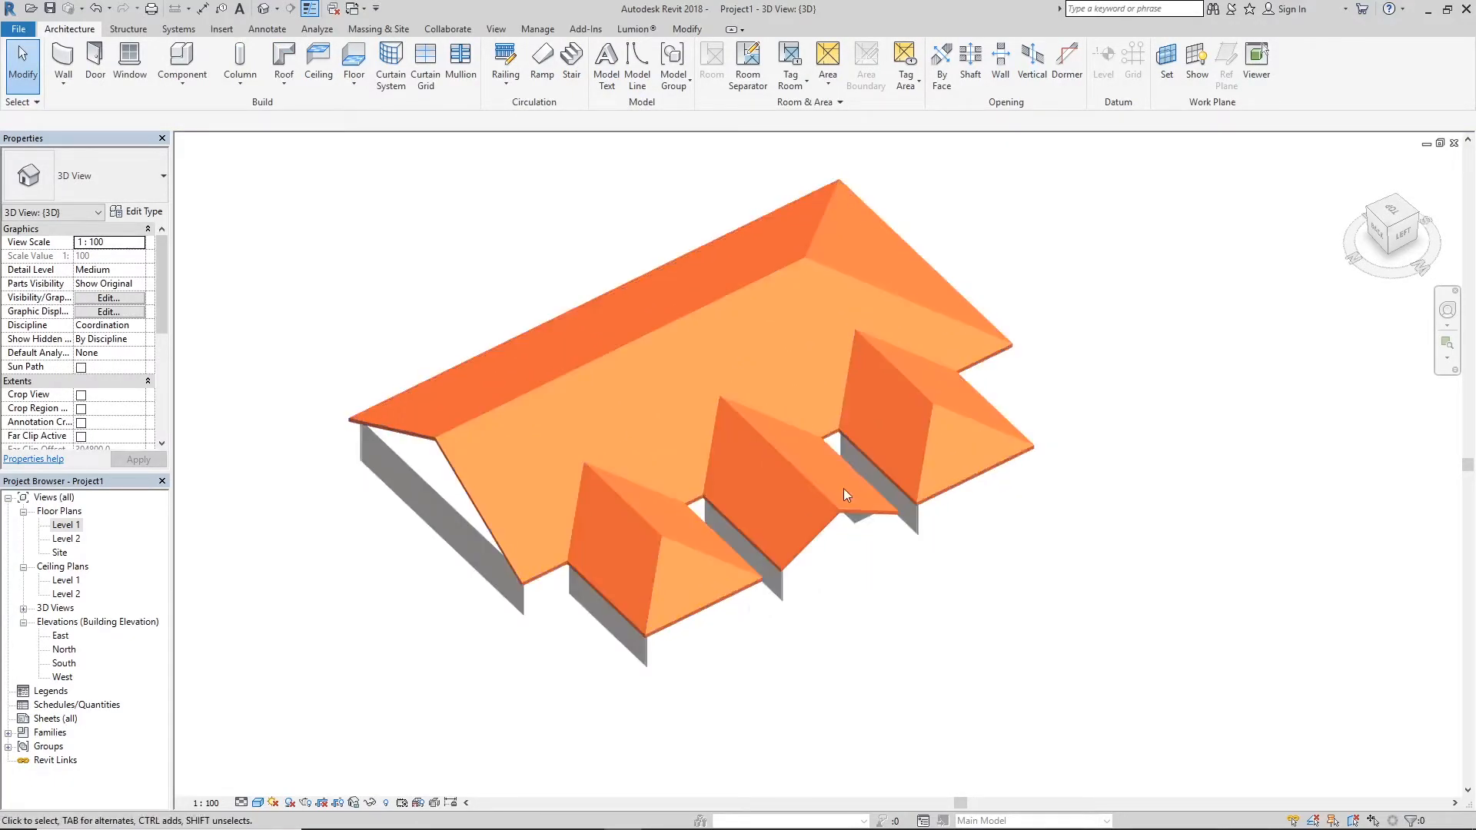
# Step: Select the full chain of connected walls and attach their tops to the roof
pyautogui.click(471, 421)
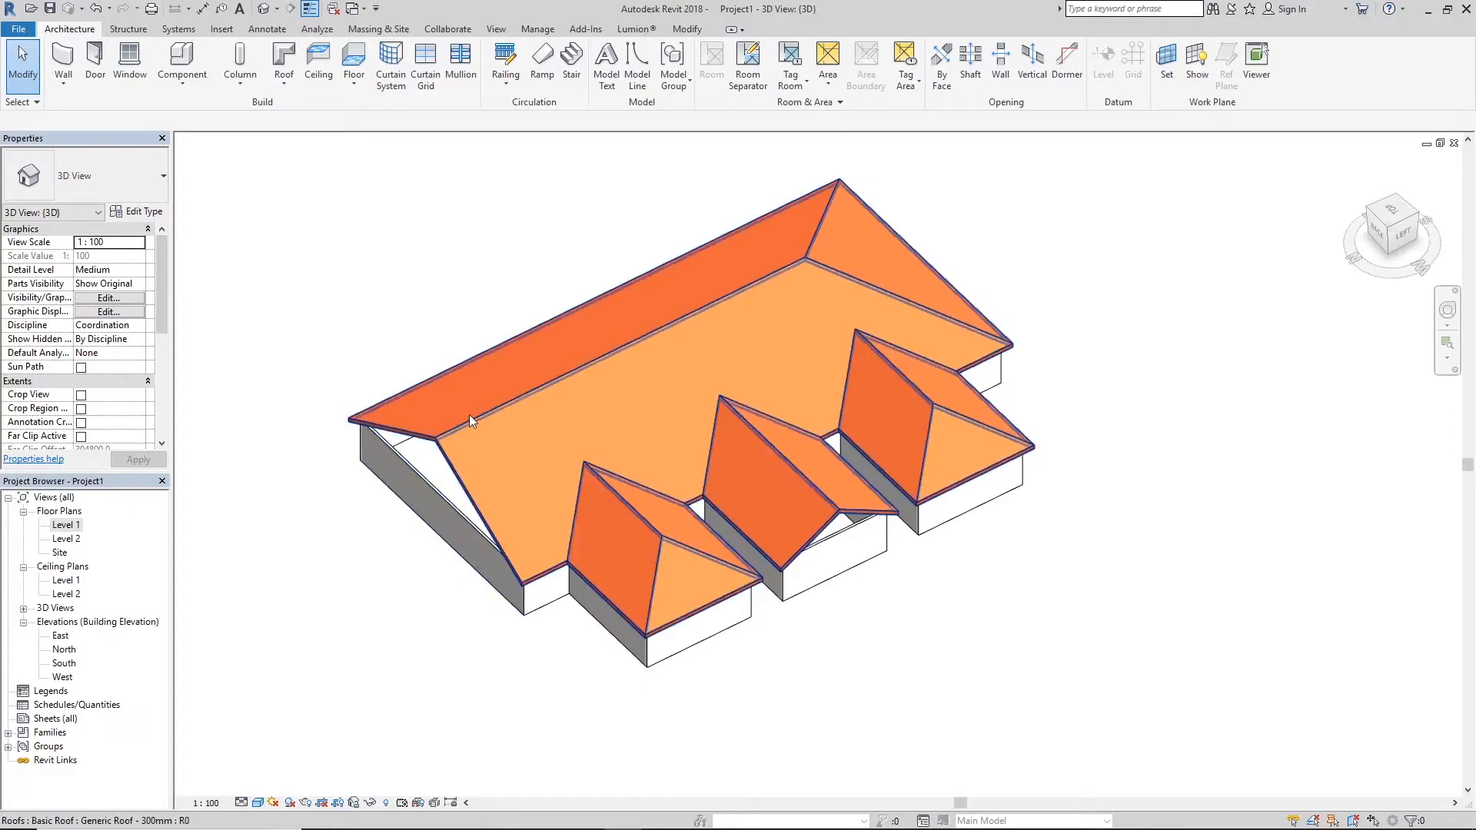
pyautogui.moveTo(443, 503)
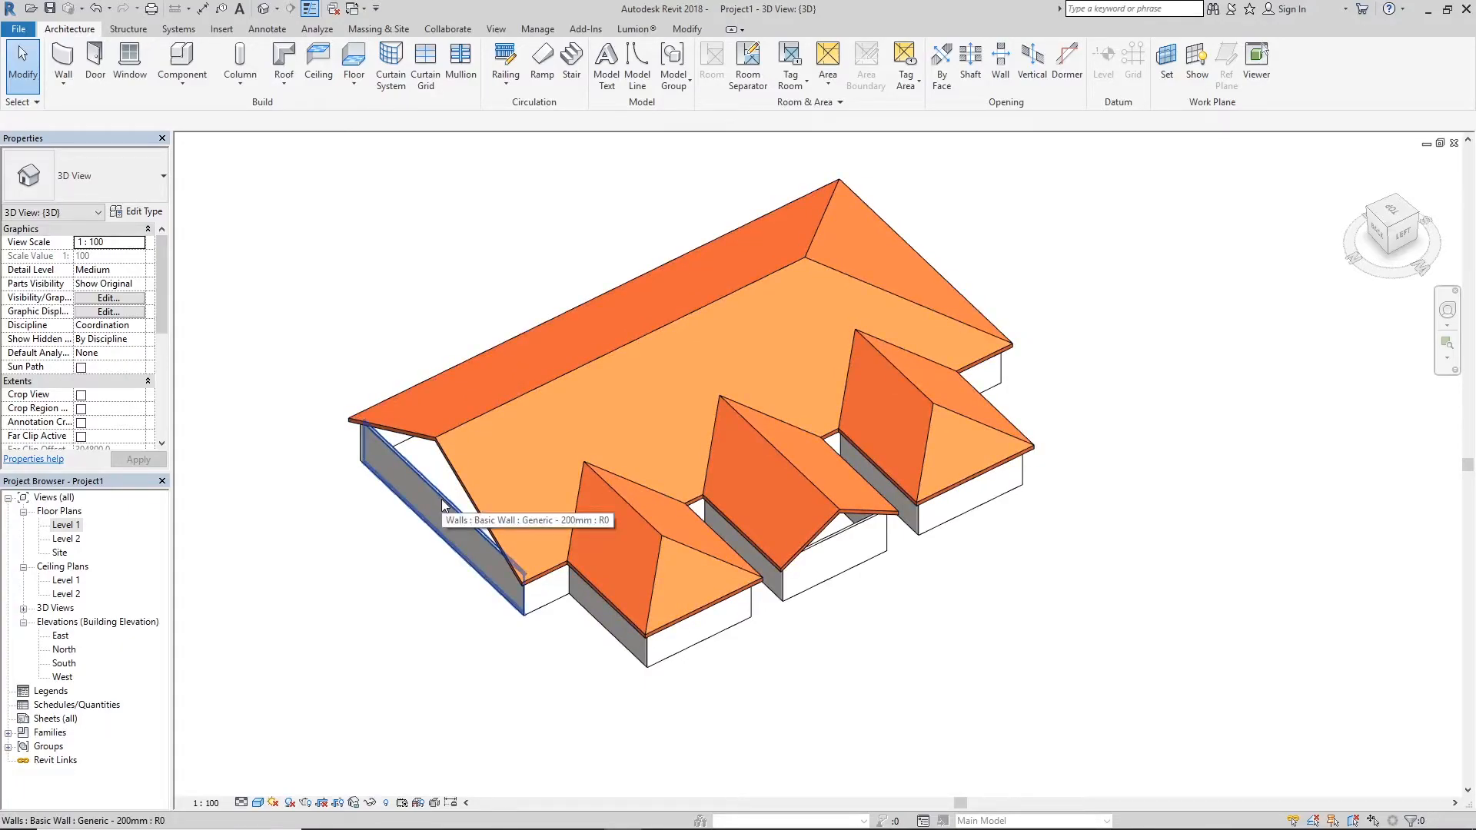
pyautogui.moveTo(443, 499)
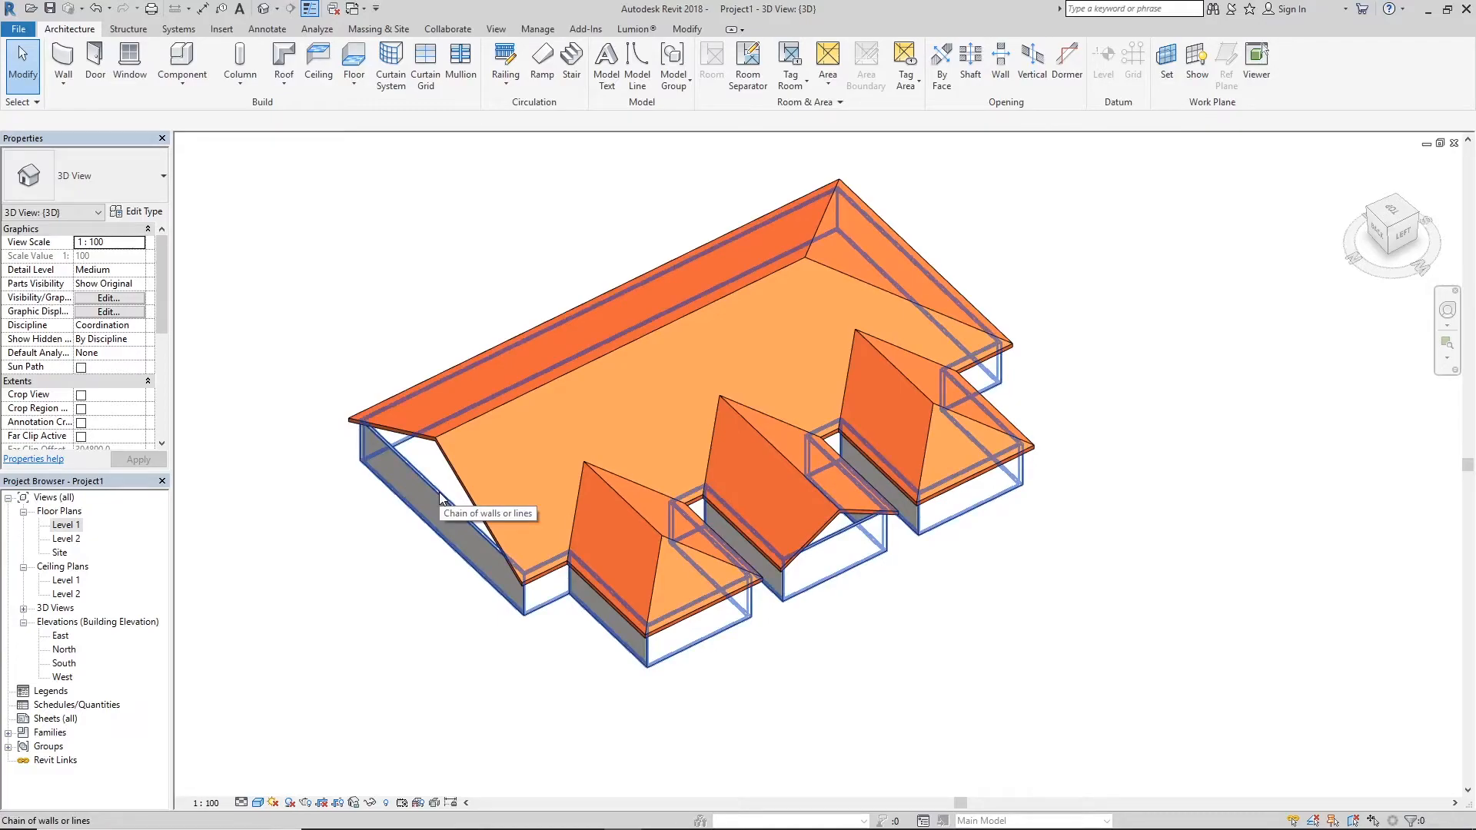
pyautogui.click(443, 490)
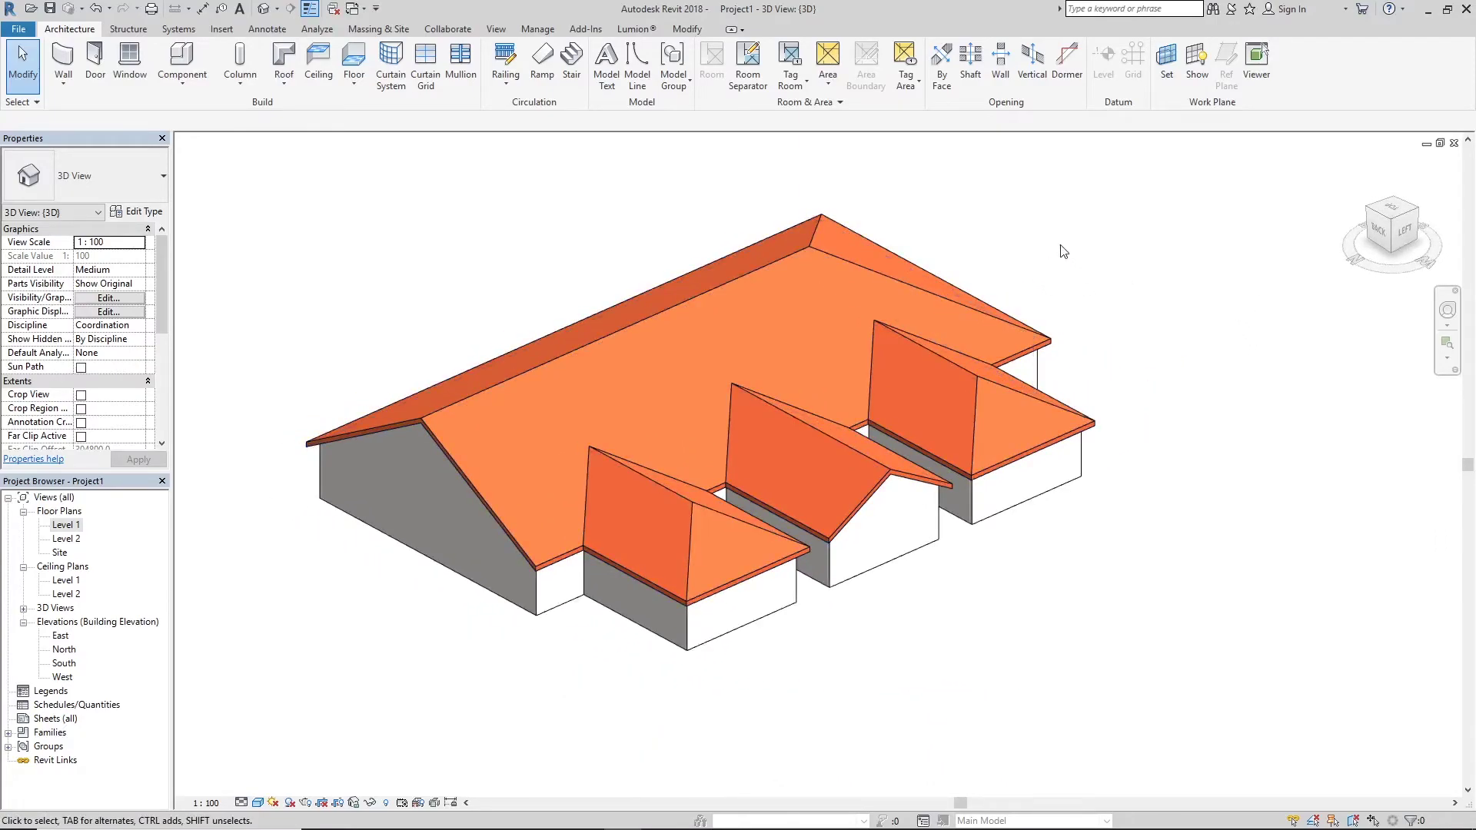
pyautogui.scroll(3)
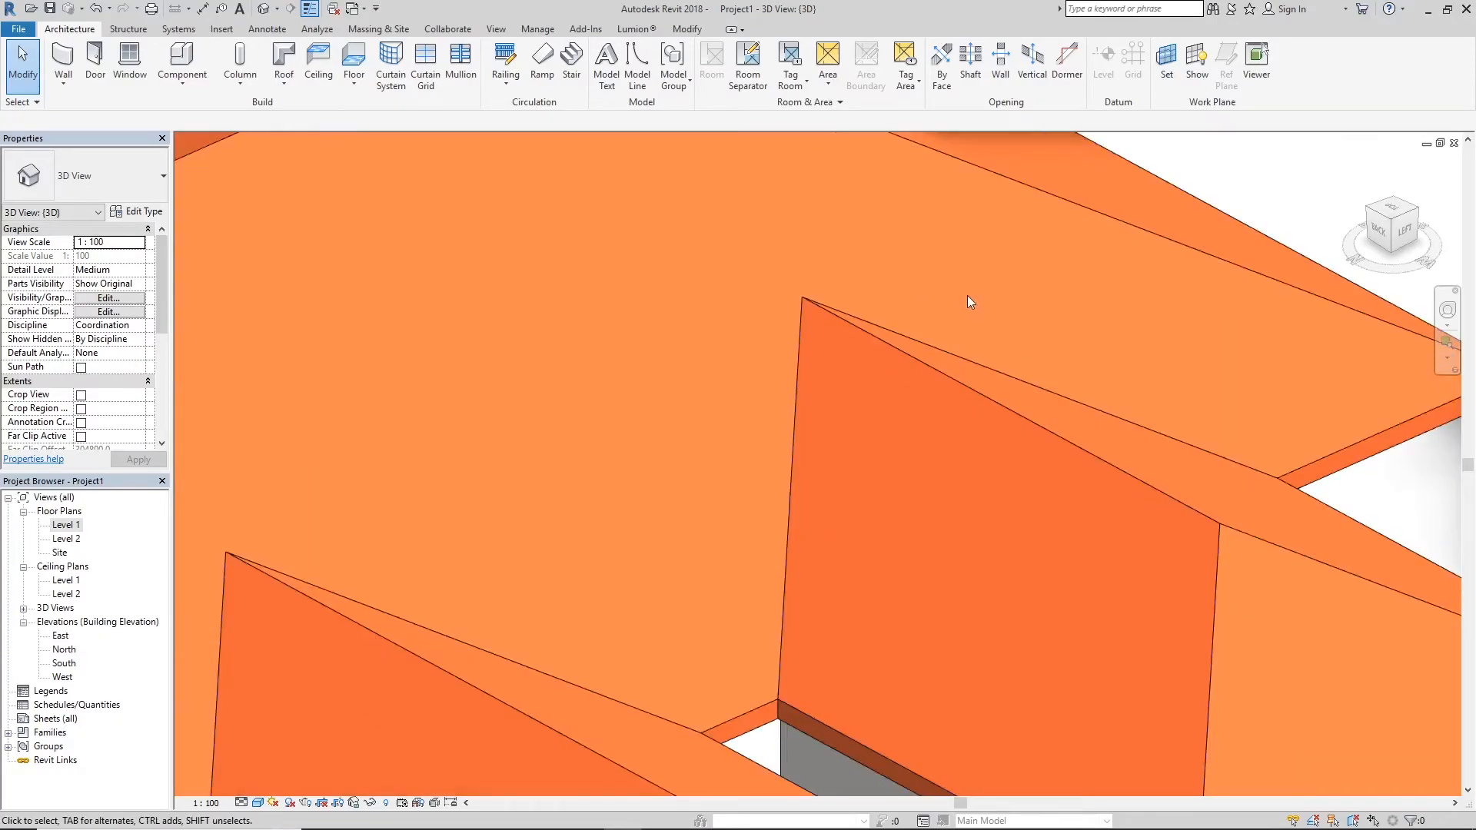